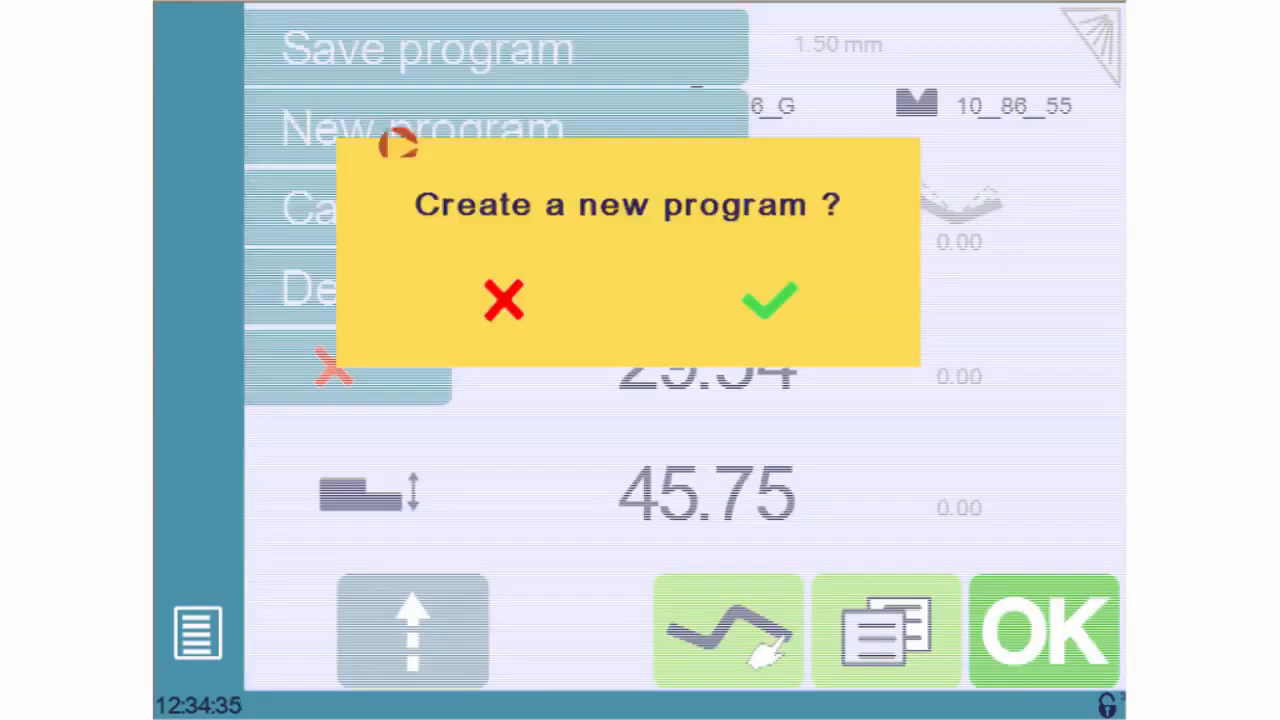
Confirm the prompt to create a new empty program P0.
{"action": "left_click", "coordinate": [770, 300]}
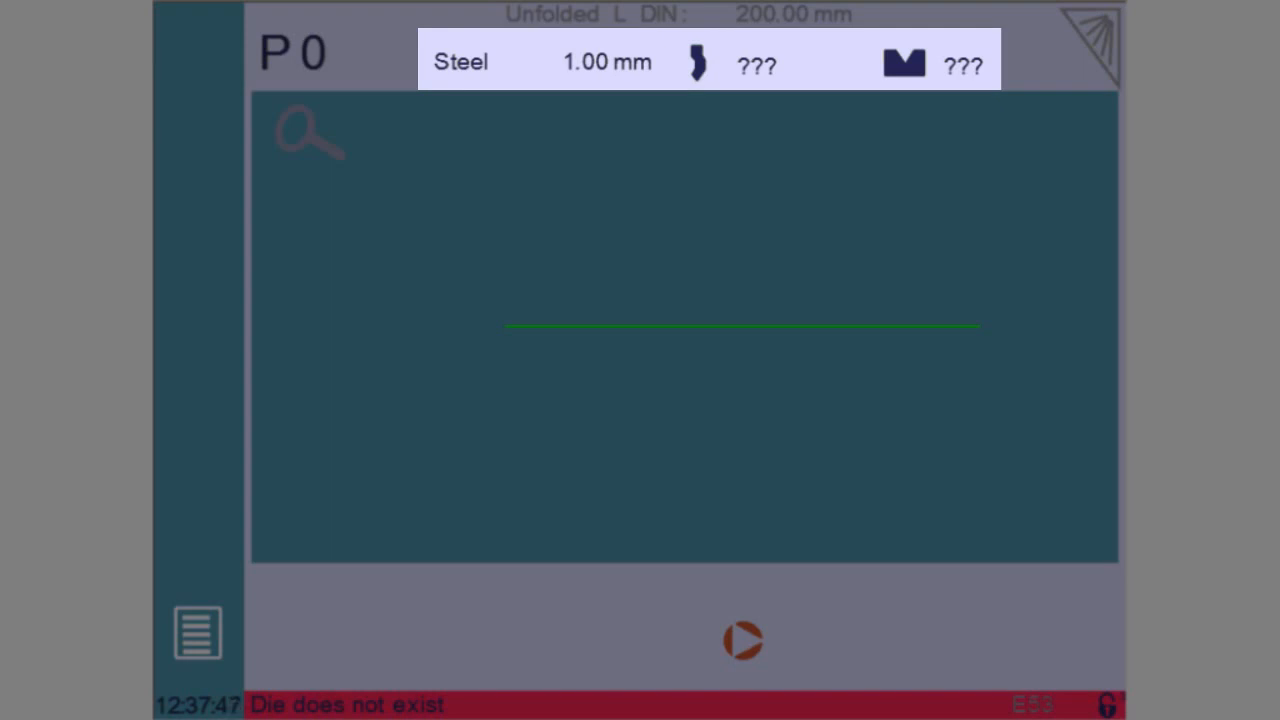
Set the blank material to Steel with 2 mm thickness.
{"action": "left_click", "coordinate": [744, 640]}
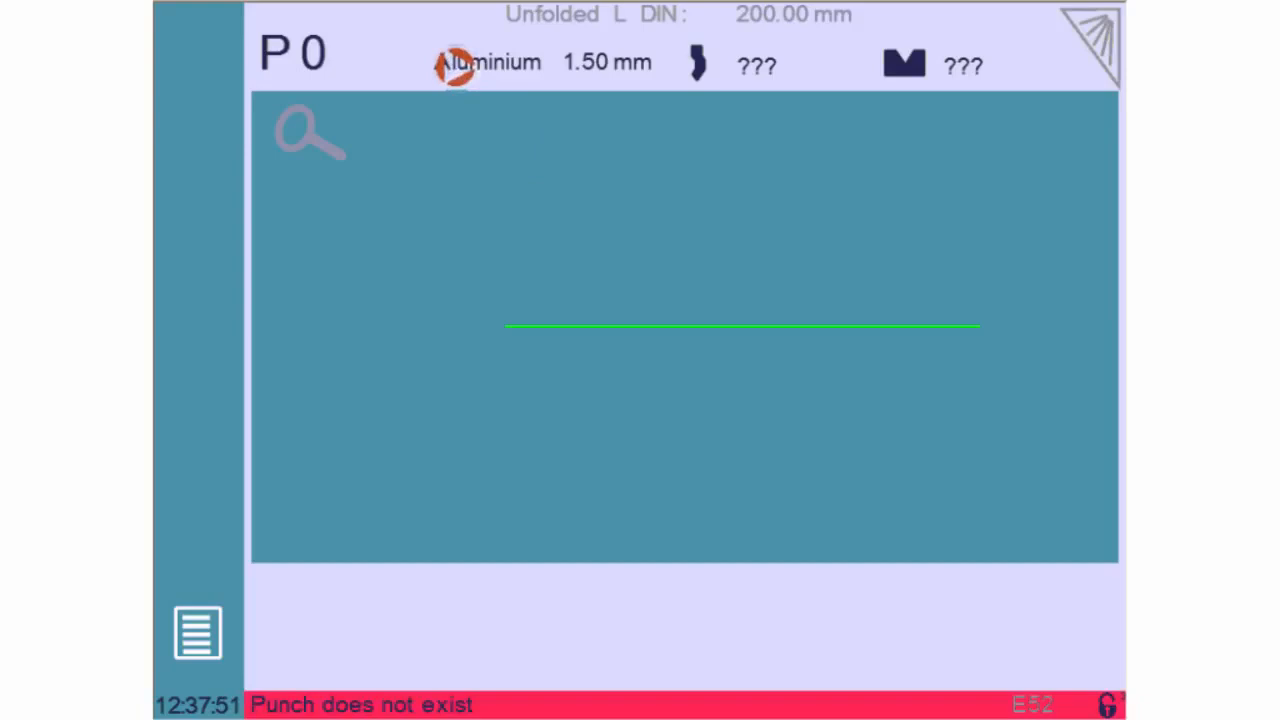
{"action": "left_click", "coordinate": [456, 62]}
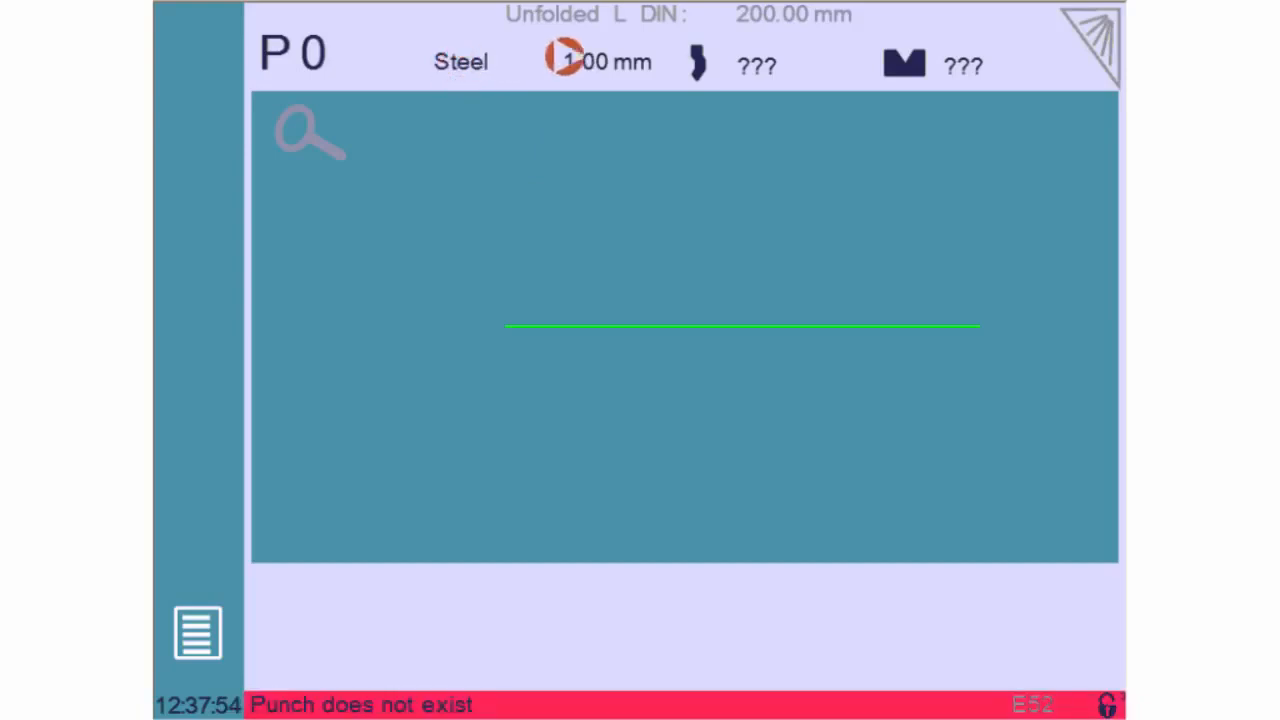
{"action": "left_click", "coordinate": [600, 62]}
{"action": "type", "text": "2"}
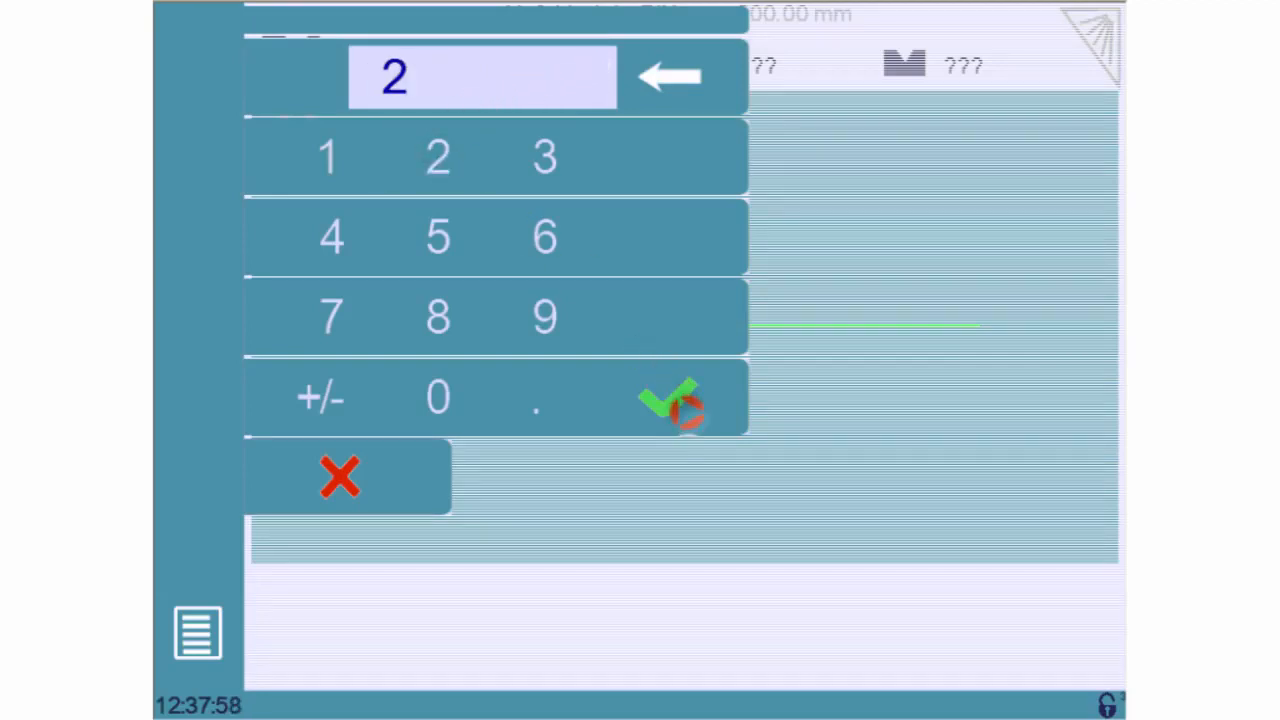
{"action": "left_click", "coordinate": [670, 398]}
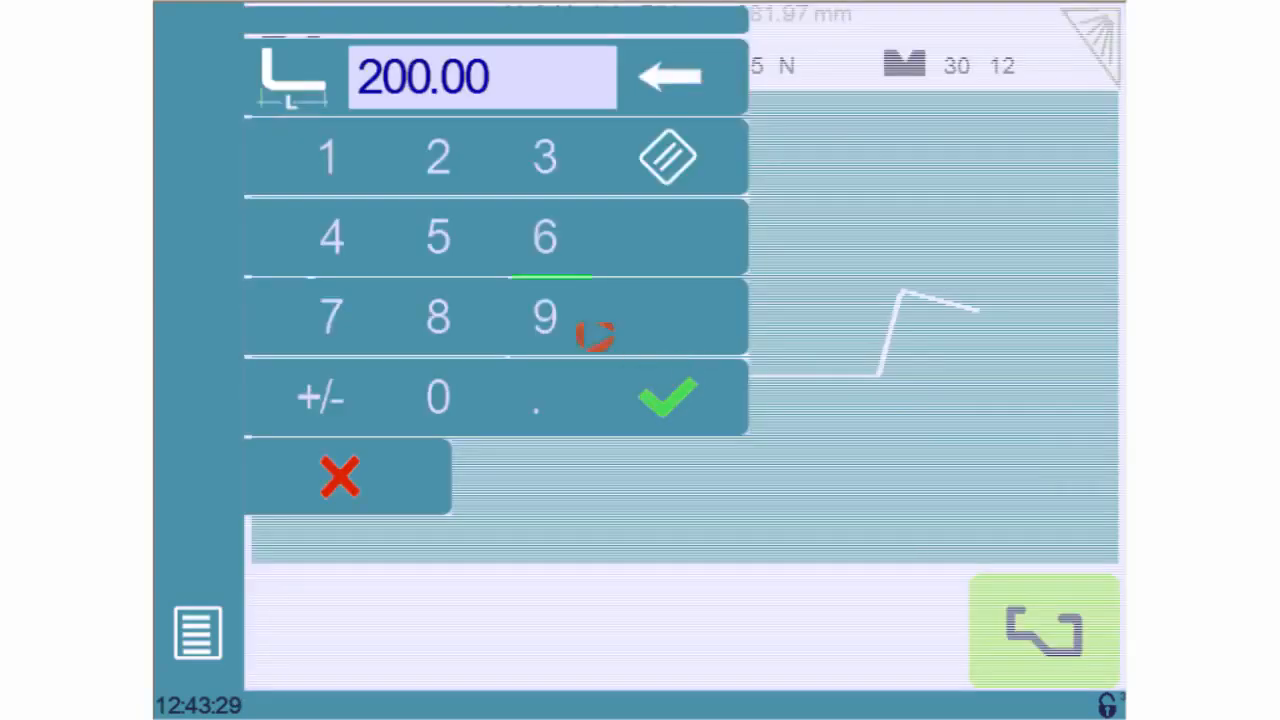
Enter the flange lengths and bend angles (200.00, 55.88, 135°, -135°) for the profile.
{"action": "left_click", "coordinate": [330, 316]}
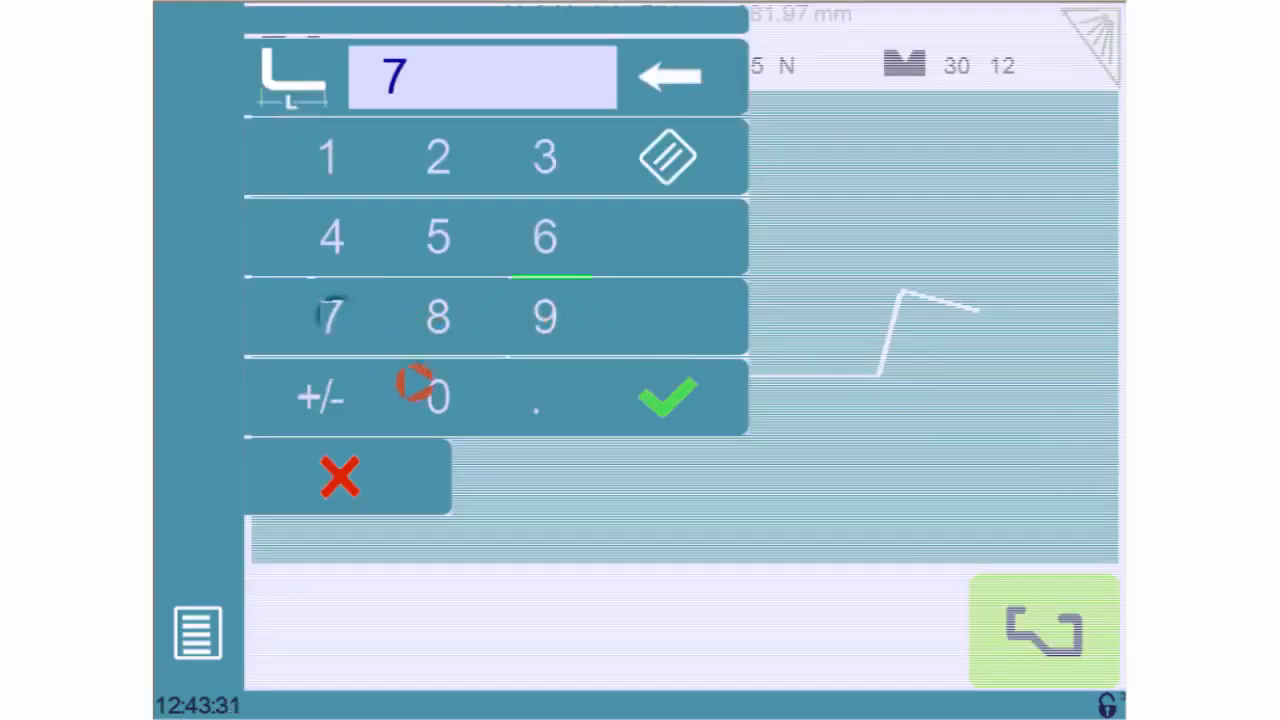
{"action": "left_click", "coordinate": [436, 396]}
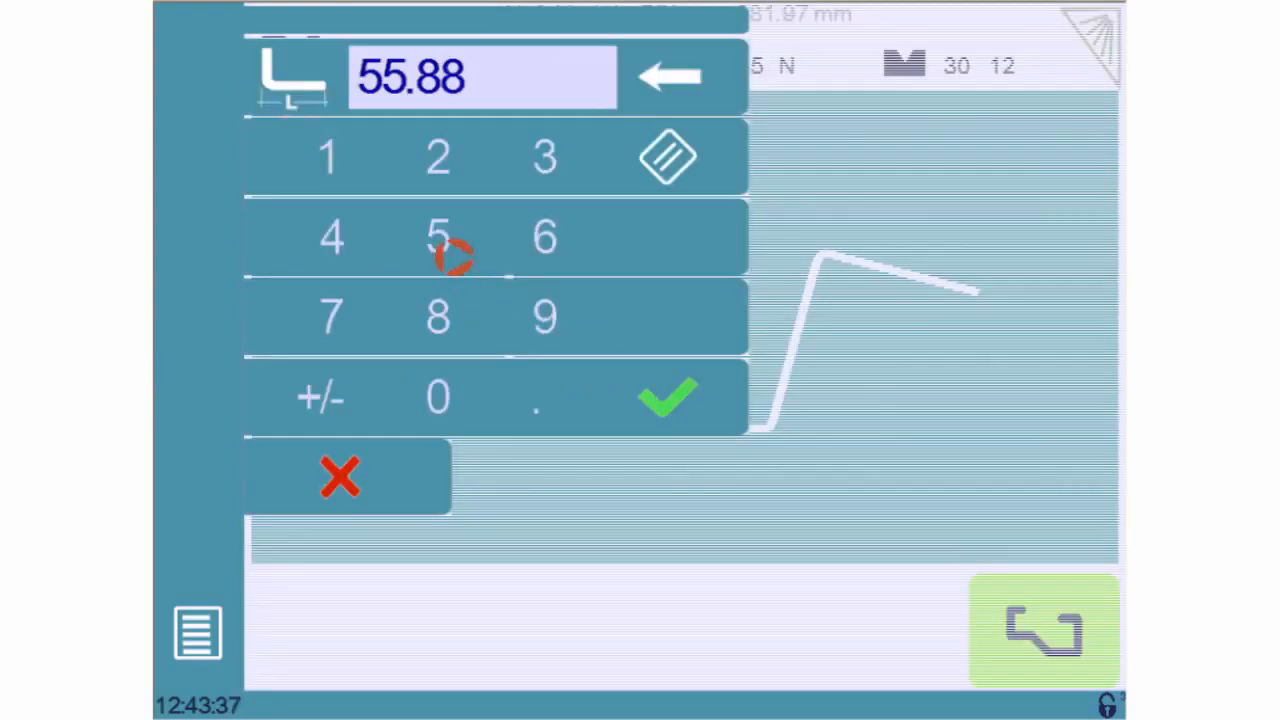
{"action": "left_click", "coordinate": [544, 156]}
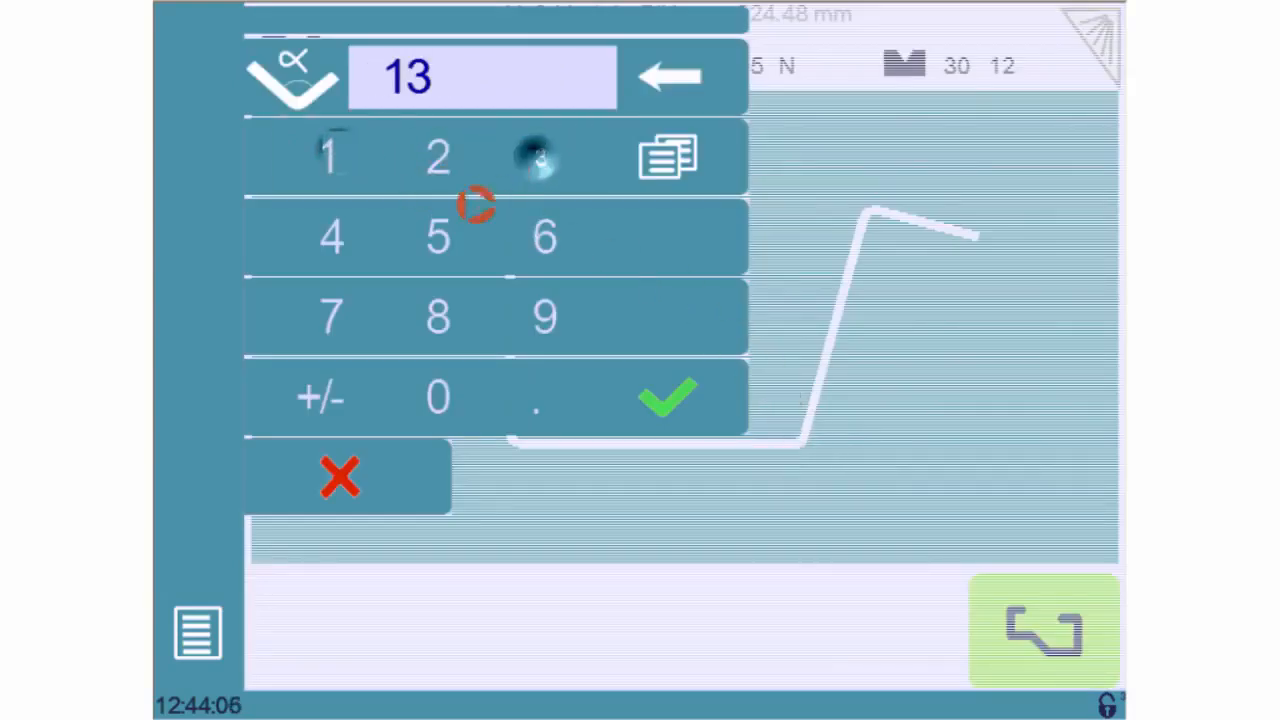
{"action": "left_click", "coordinate": [668, 398]}
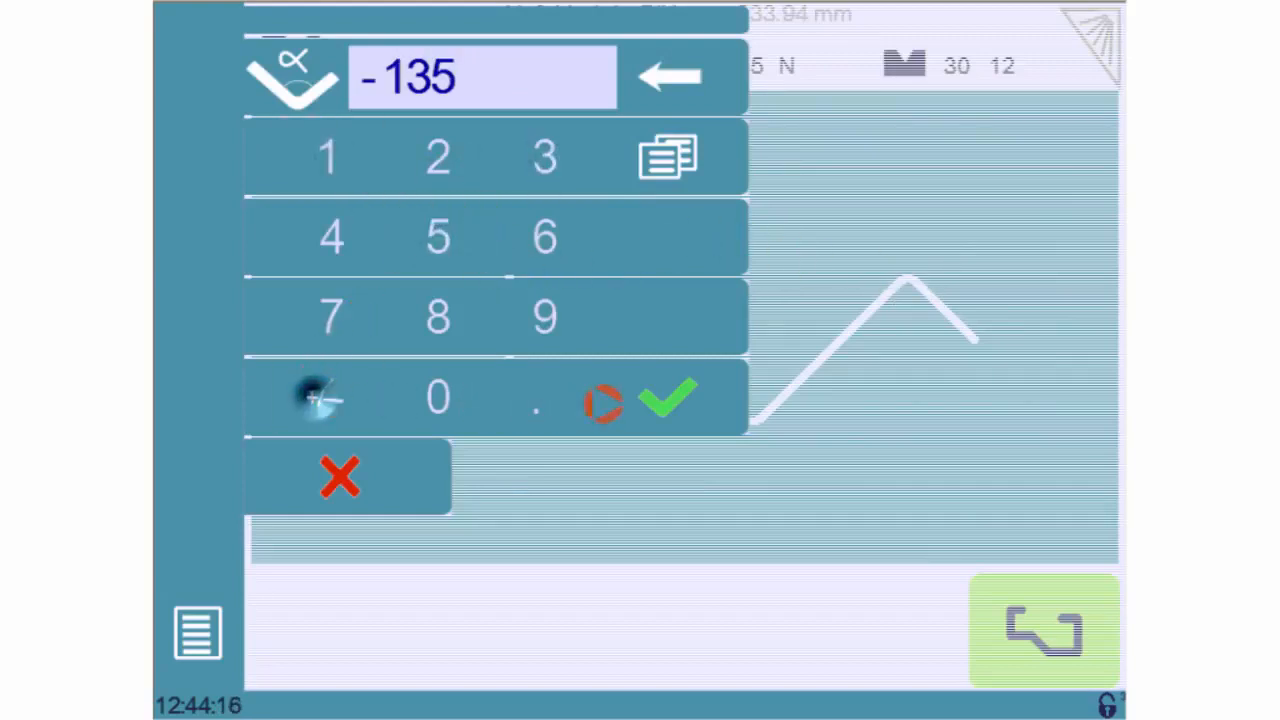
{"action": "left_click", "coordinate": [668, 398]}
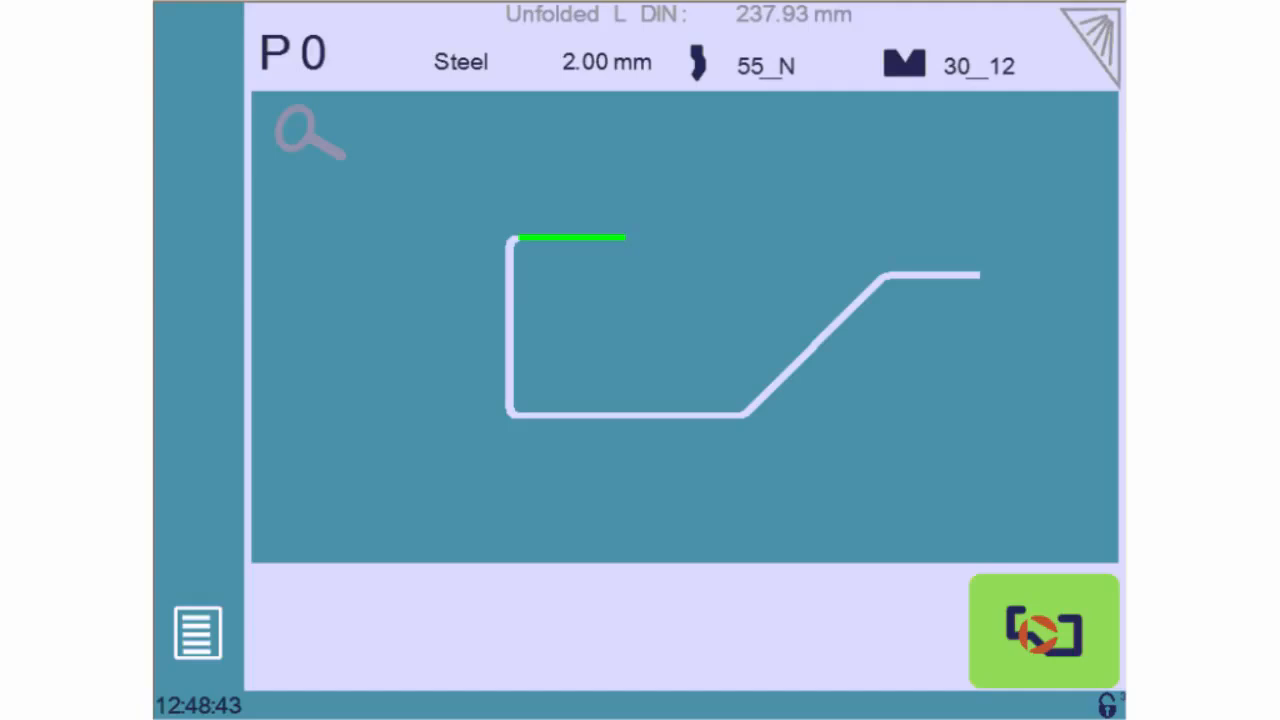
Sequence the four bends on the profile in order 1 to 4.
{"action": "left_click", "coordinate": [1044, 632]}
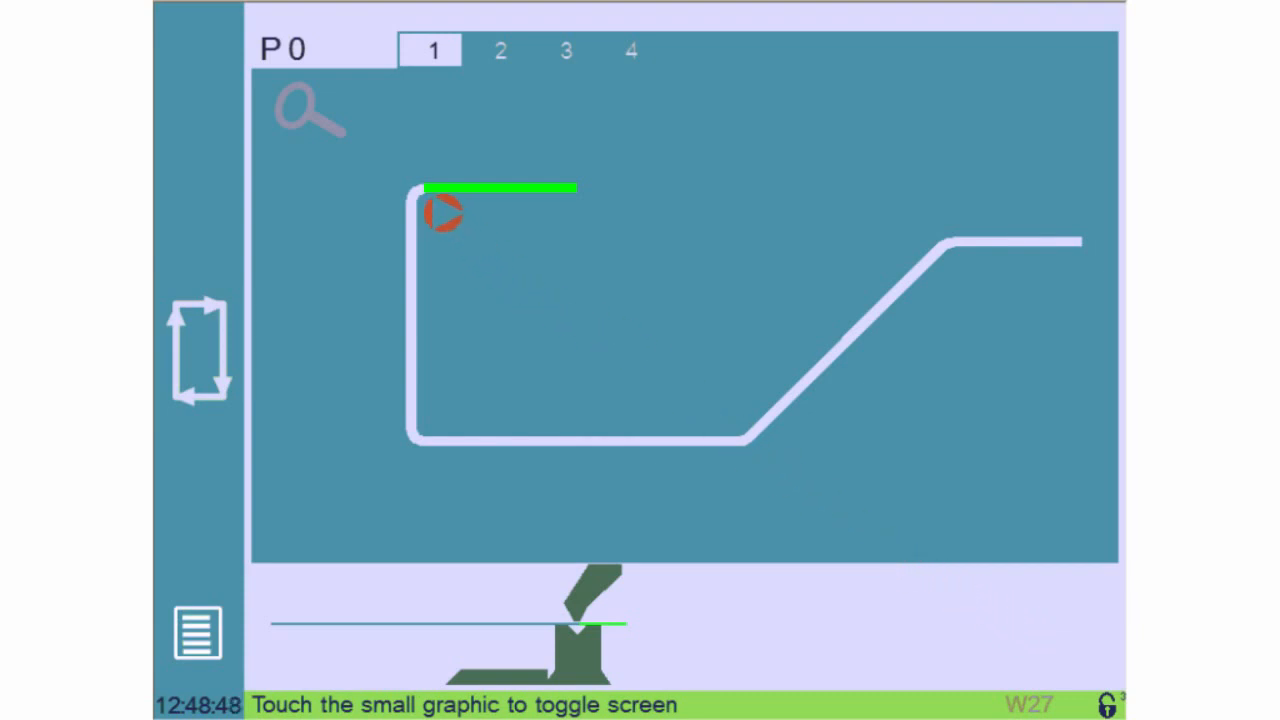
{"action": "left_click", "coordinate": [500, 50]}
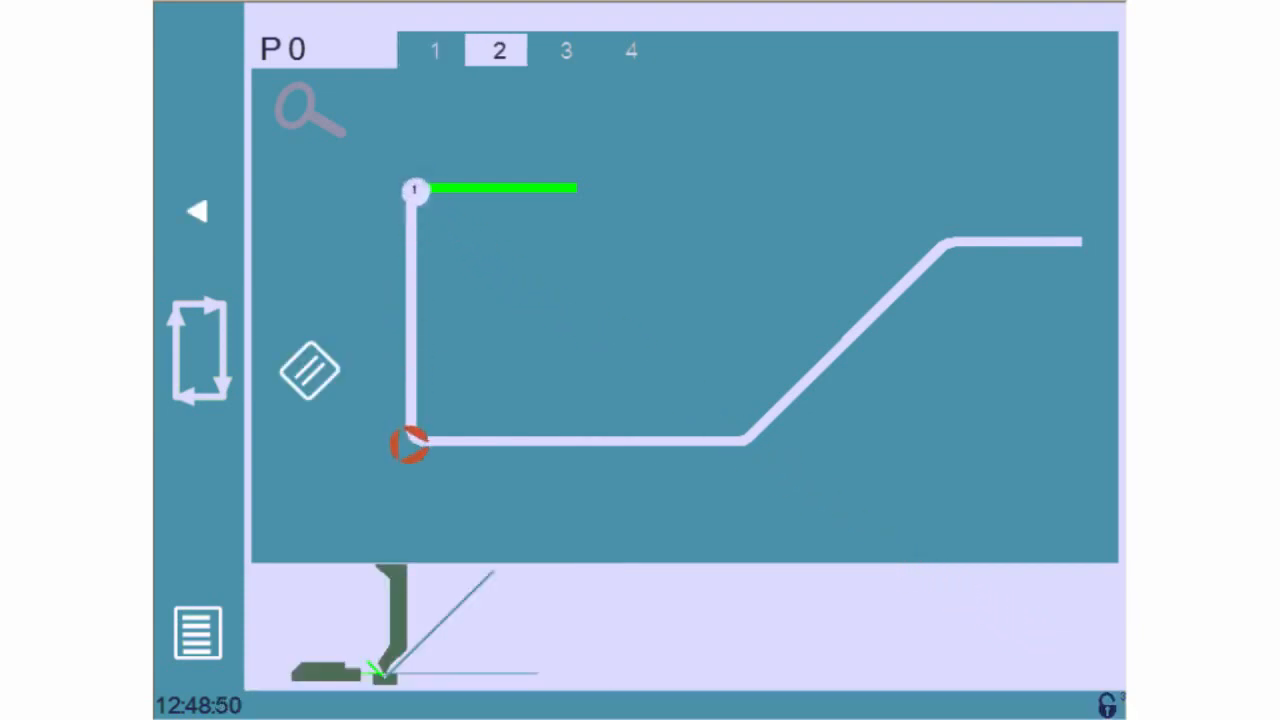
{"action": "left_click", "coordinate": [564, 50]}
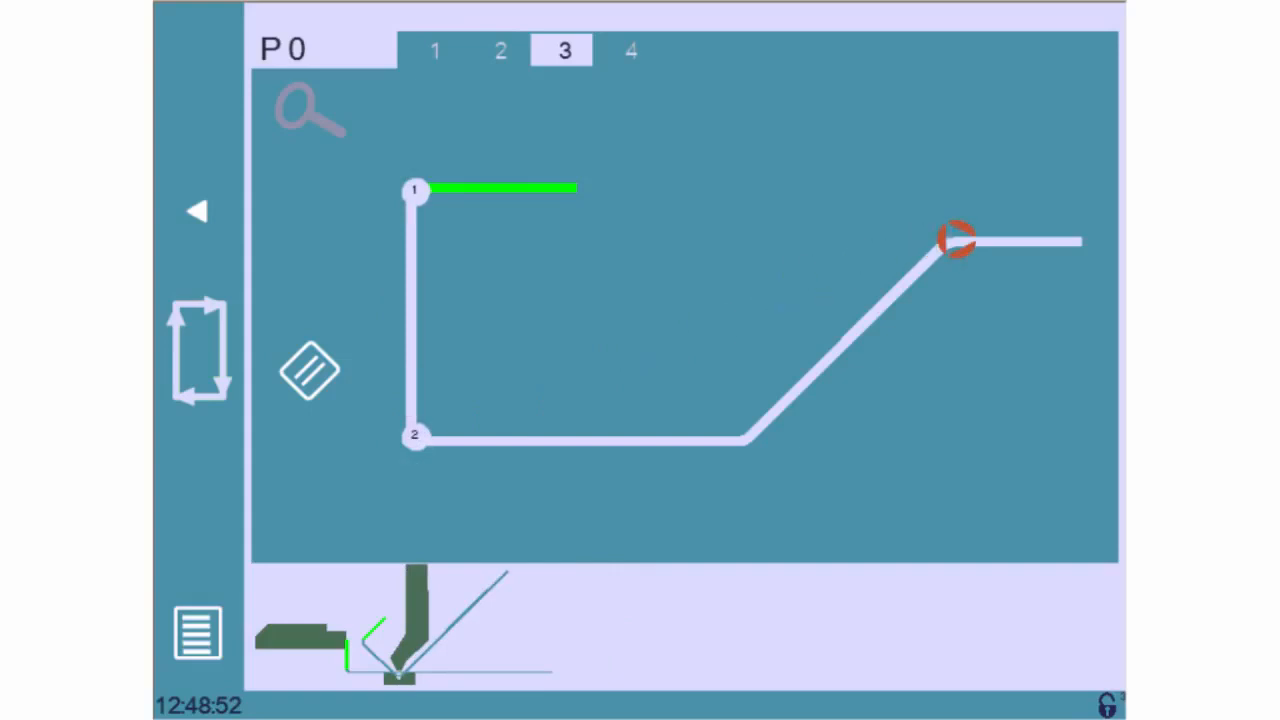
{"action": "left_click", "coordinate": [628, 50]}
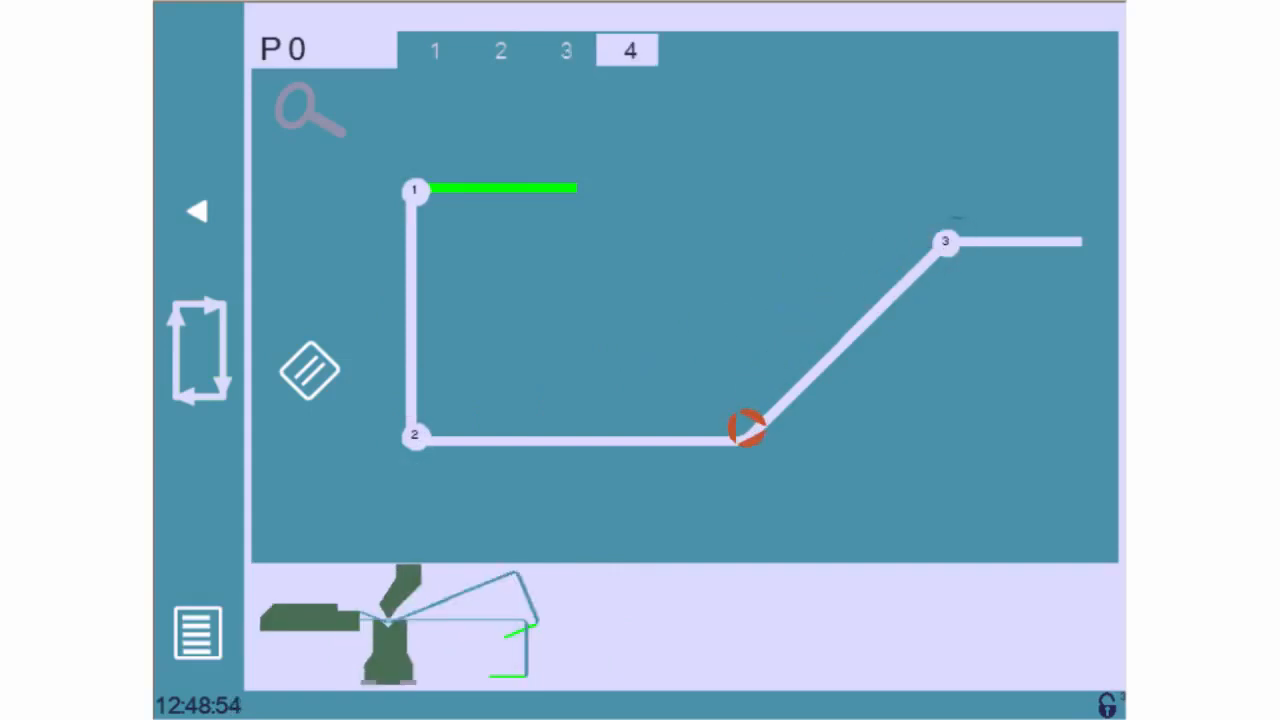
{"action": "left_click", "coordinate": [434, 50]}
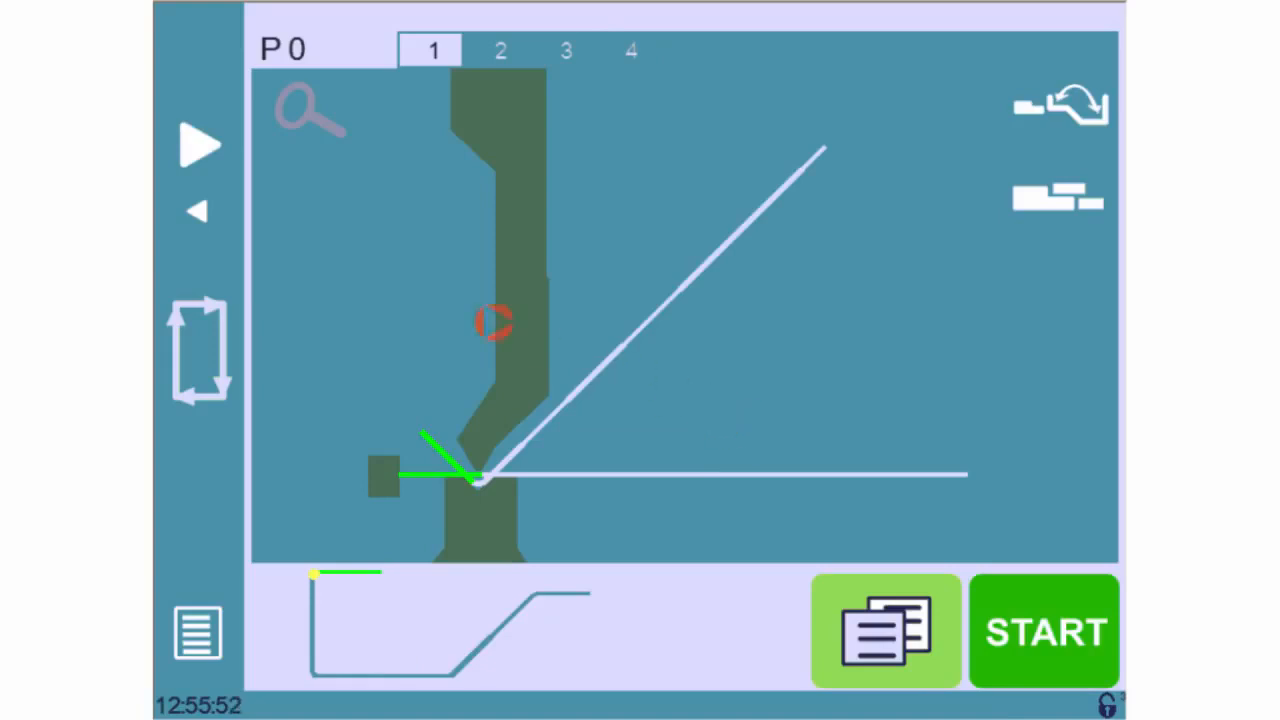
Set the sheet length to 800 mm in the program's general data.
{"action": "left_click", "coordinate": [498, 50]}
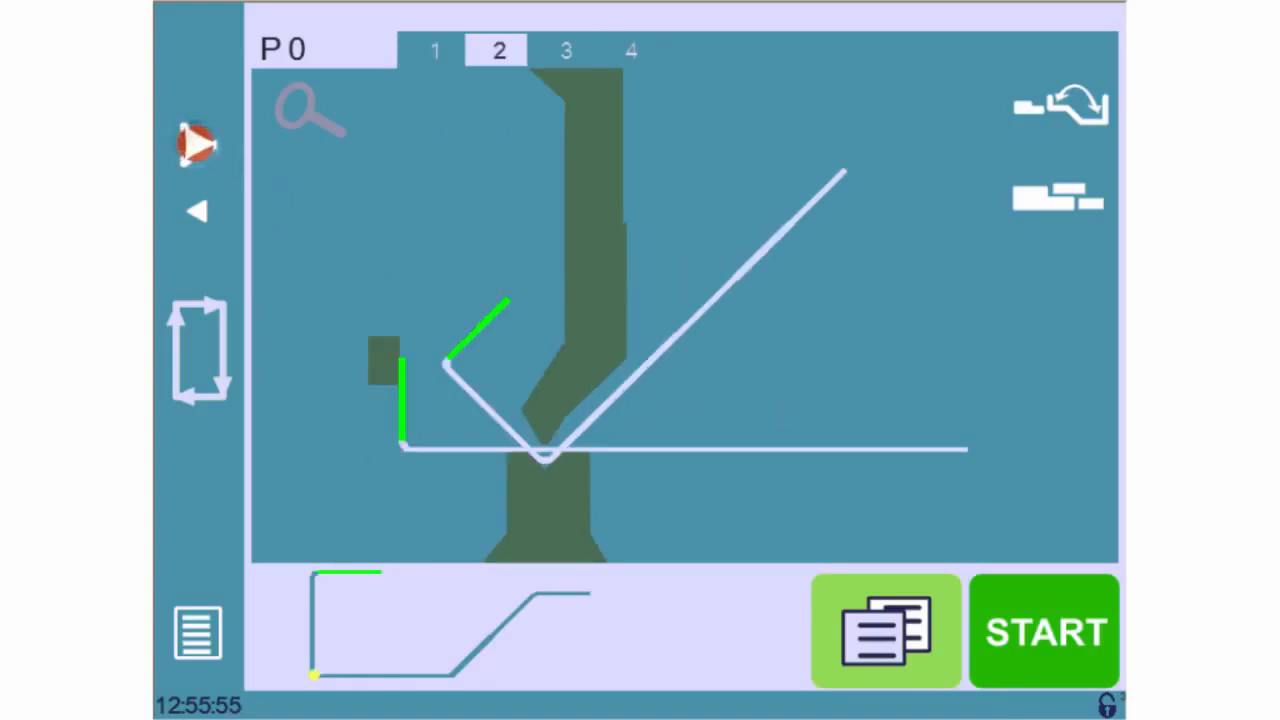
{"action": "left_click", "coordinate": [630, 50]}
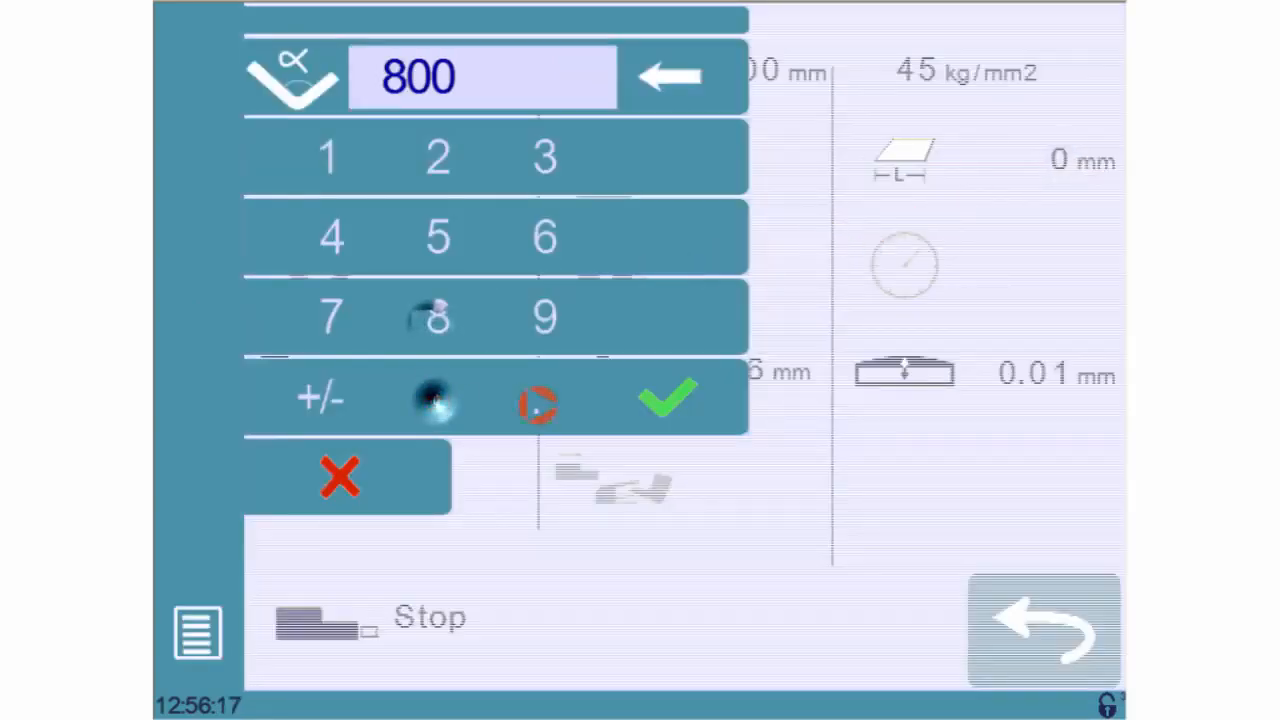
{"action": "left_click", "coordinate": [668, 398]}
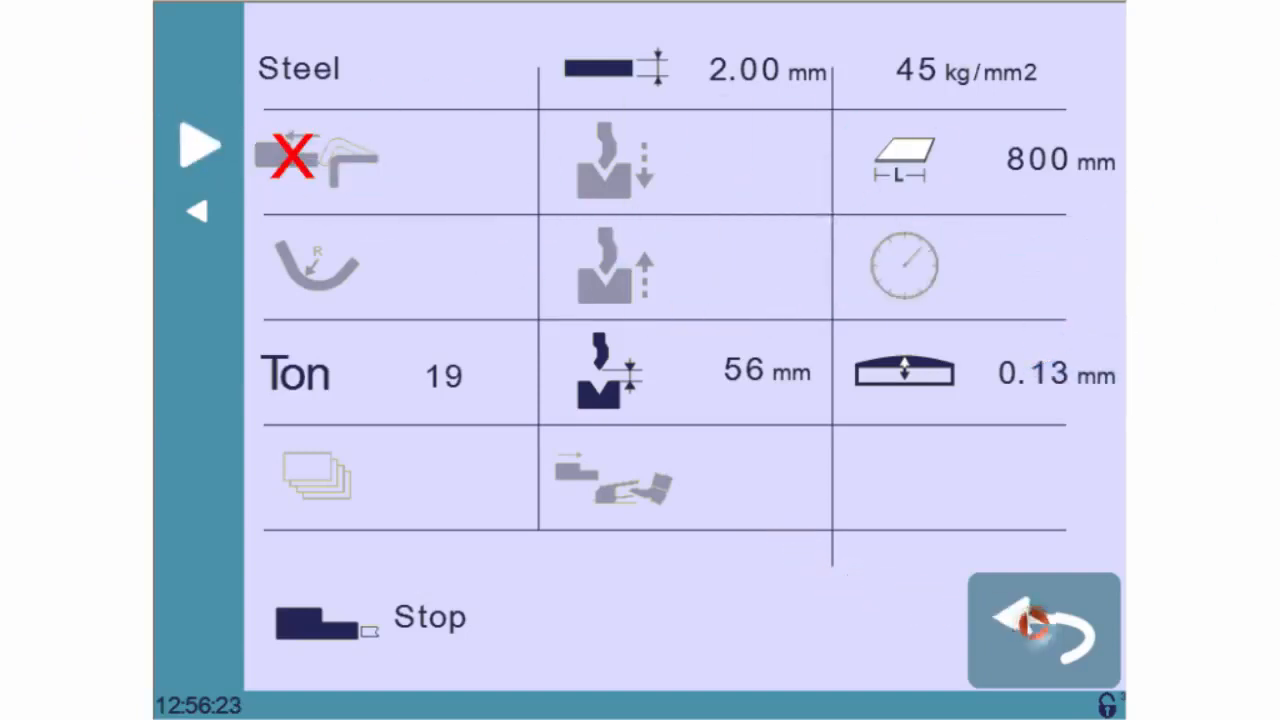
Return to bend 1, start the bending cycle and begin entering an angle correction of 2.
{"action": "left_click", "coordinate": [1044, 630]}
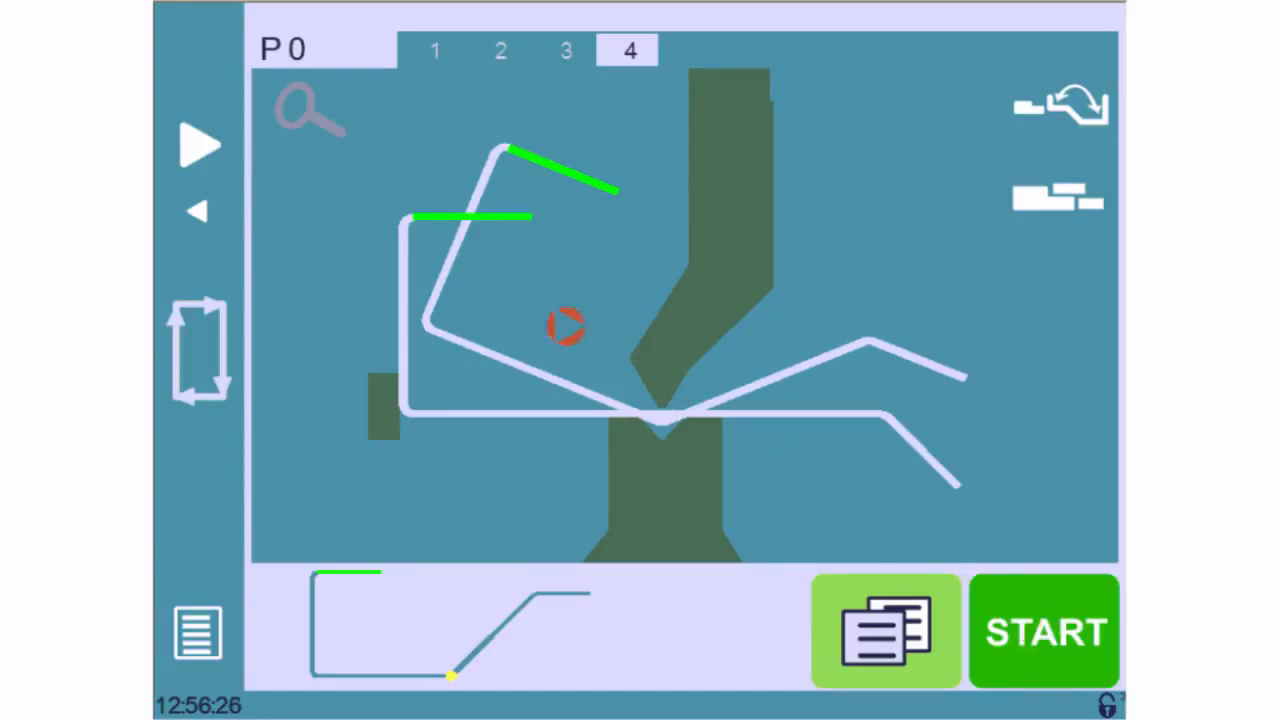
{"action": "left_click", "coordinate": [564, 50]}
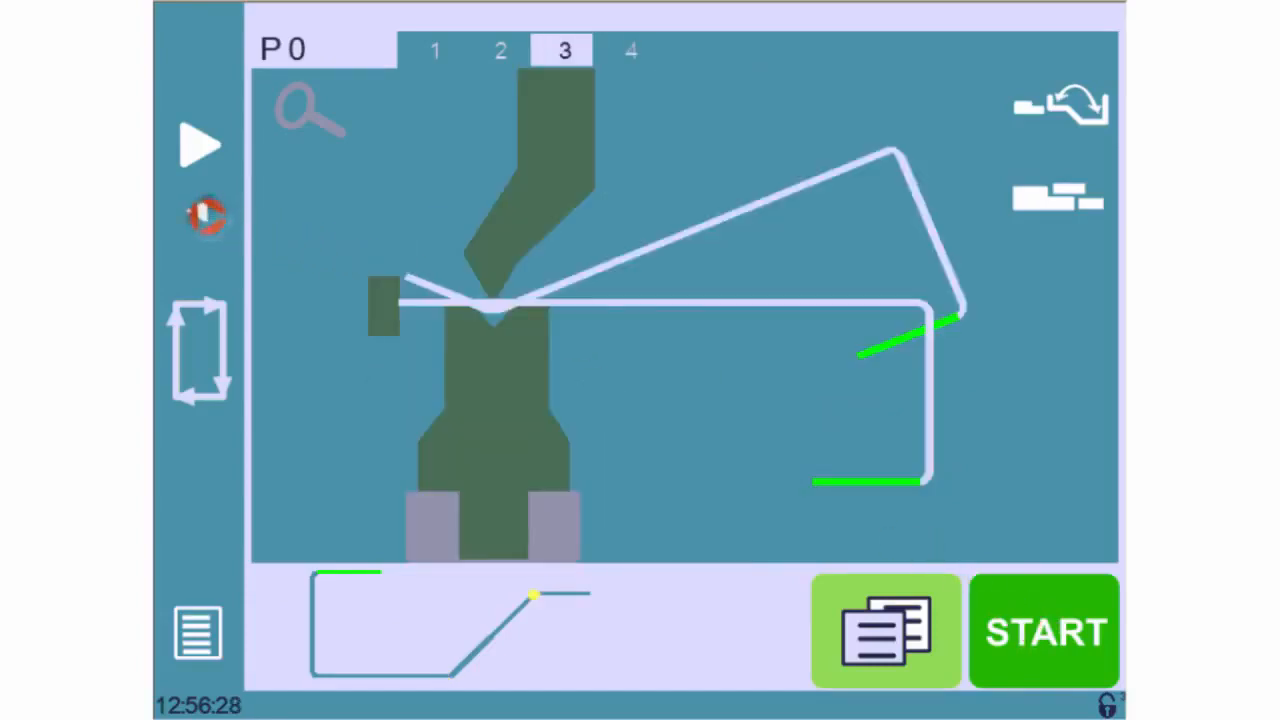
{"action": "left_click", "coordinate": [434, 50]}
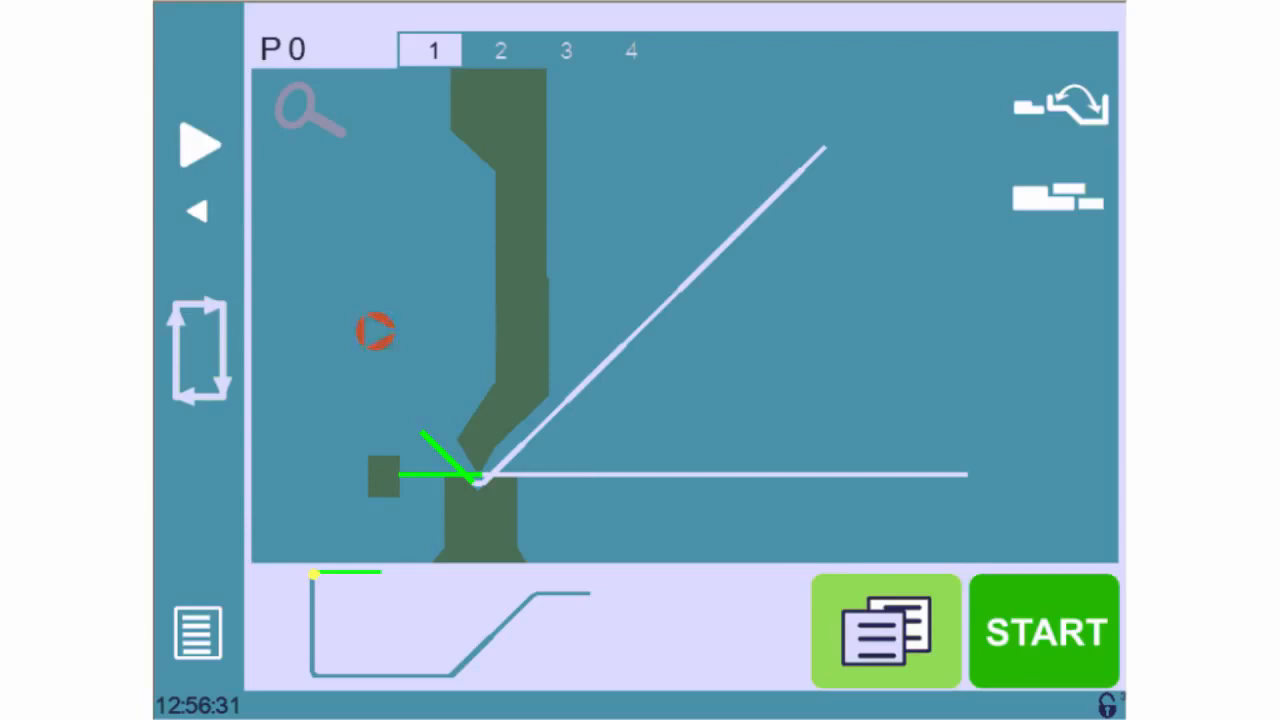
{"action": "left_click", "coordinate": [1044, 632]}
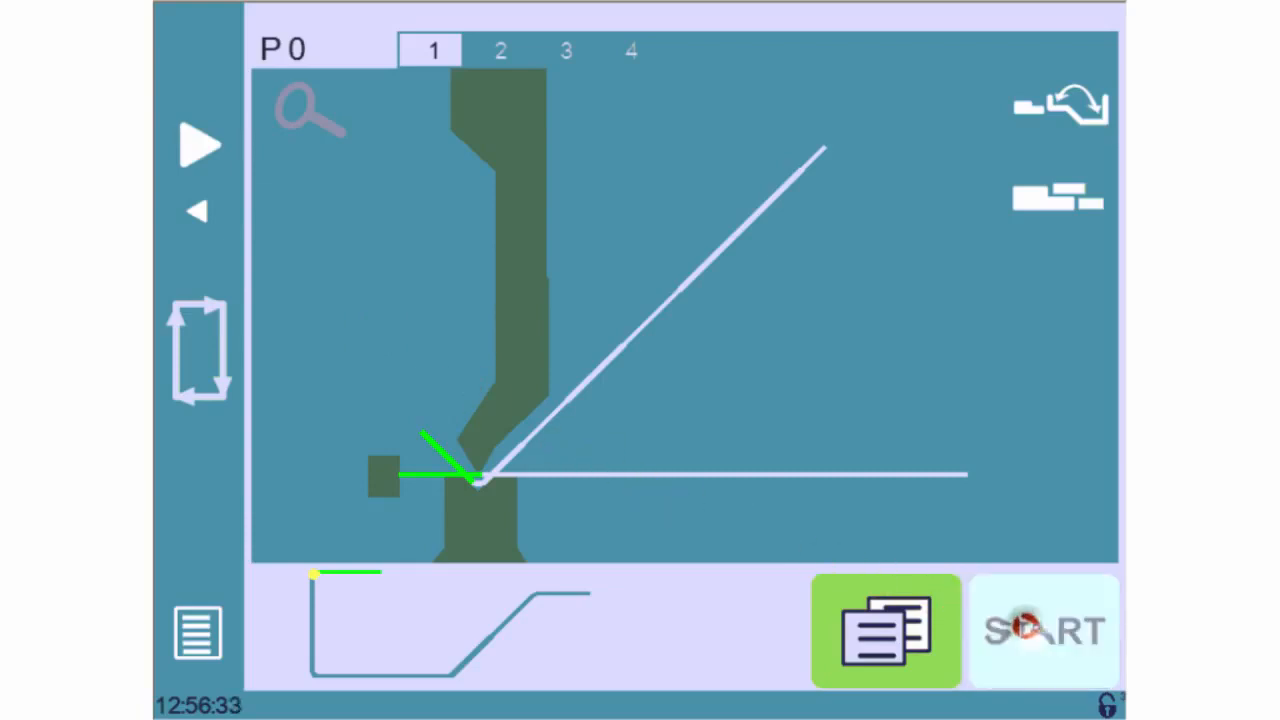
{"action": "left_click", "coordinate": [1044, 630]}
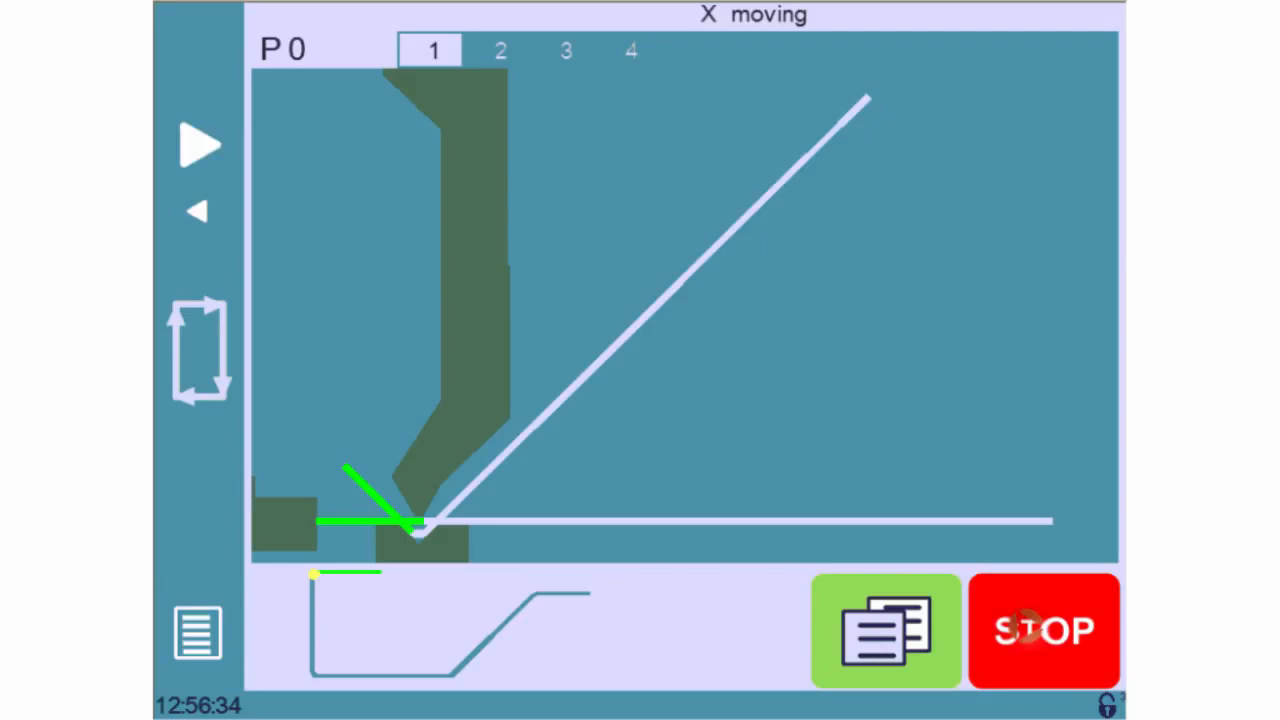
{"action": "left_click", "coordinate": [1044, 630]}
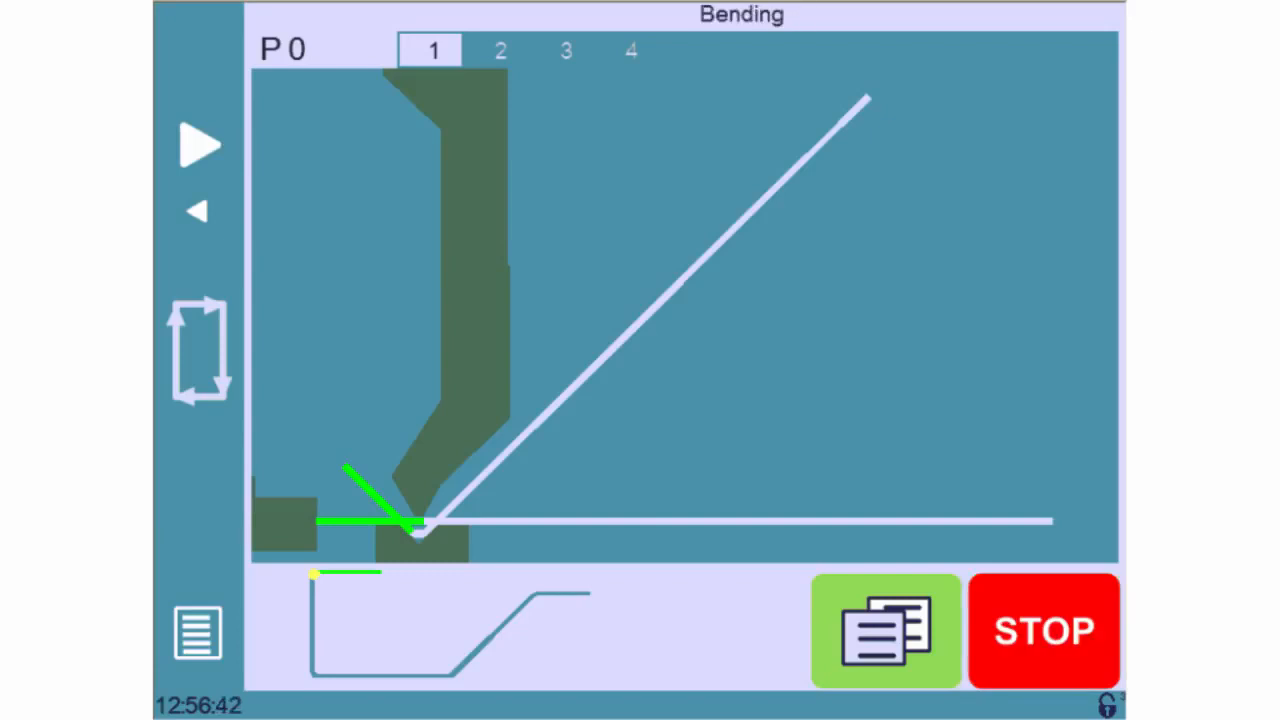
{"action": "left_click", "coordinate": [500, 50]}
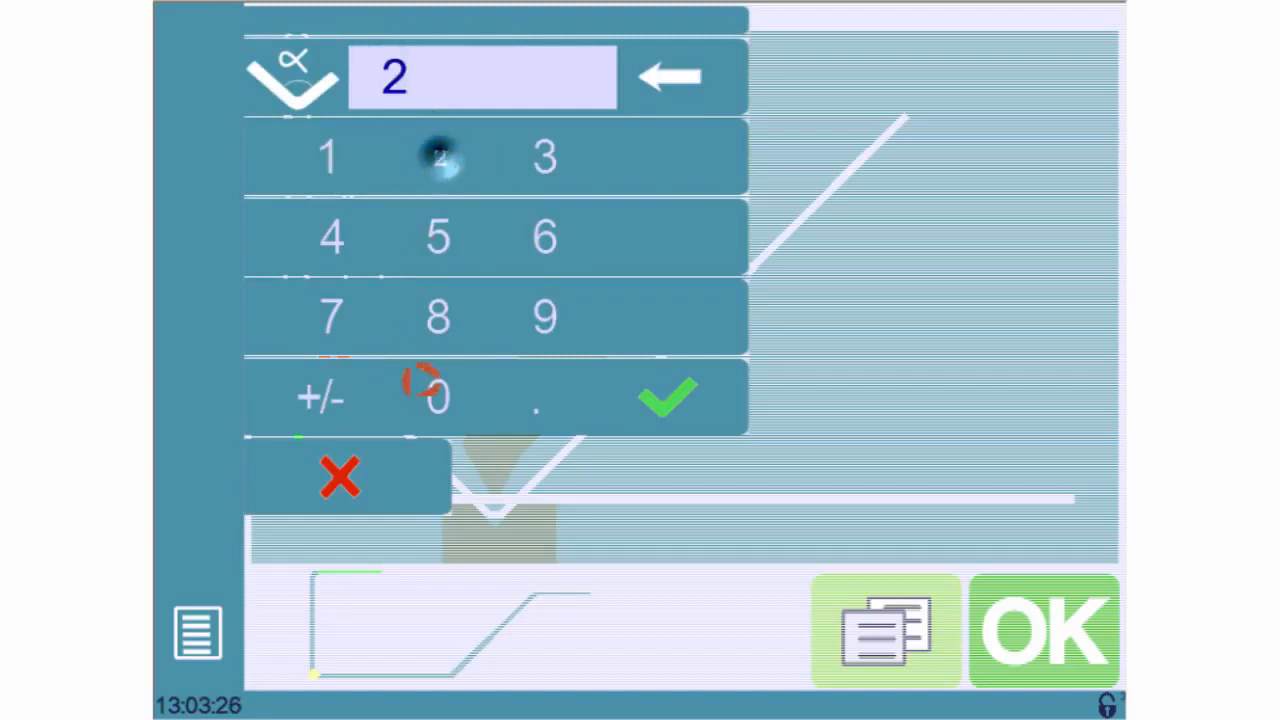
Save the finished program under number 20 as P20.
{"action": "left_click", "coordinate": [668, 398]}
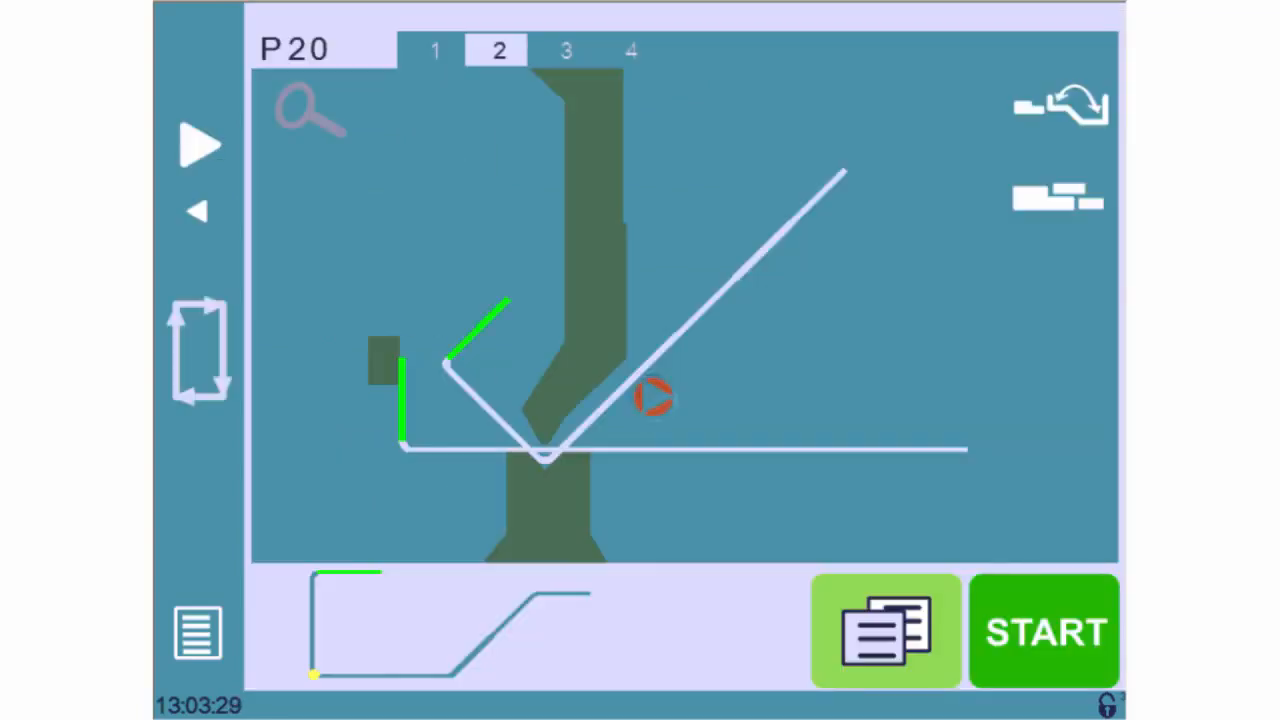